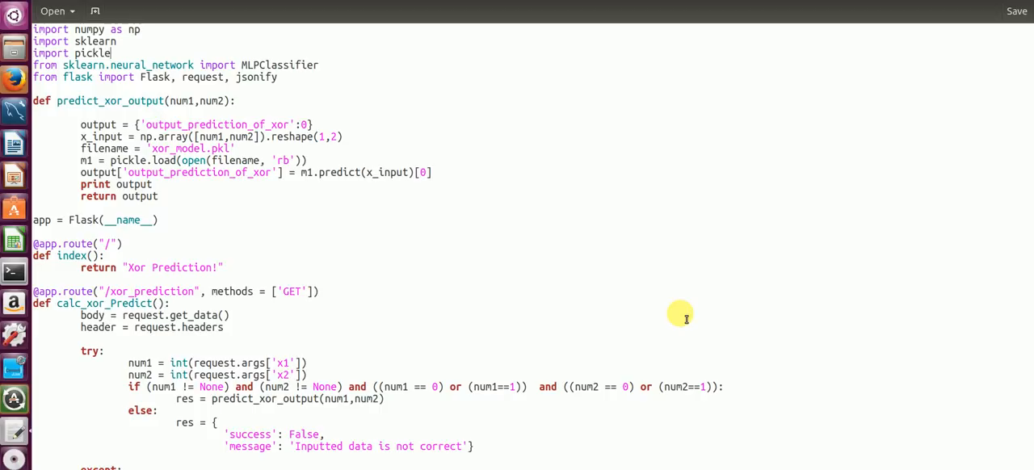
mouse_move(39, 220)
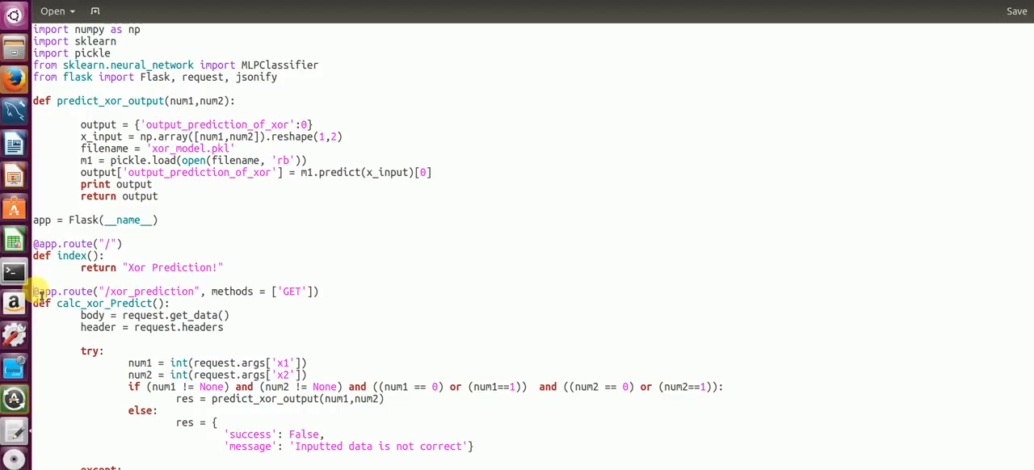
Step: Walk through xor_api.py, highlighting the xor_prediction route decorator and the predict_xor_output call
triple_click(161, 291)
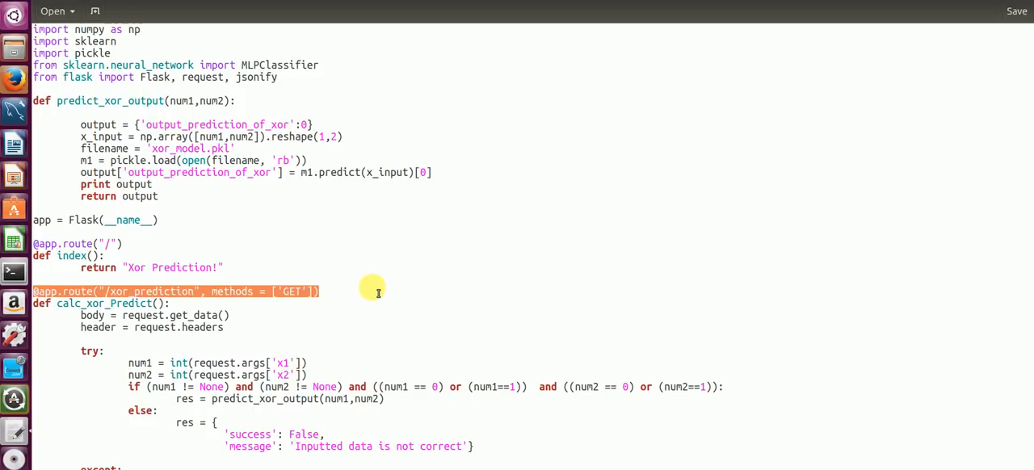
mouse_move(353, 294)
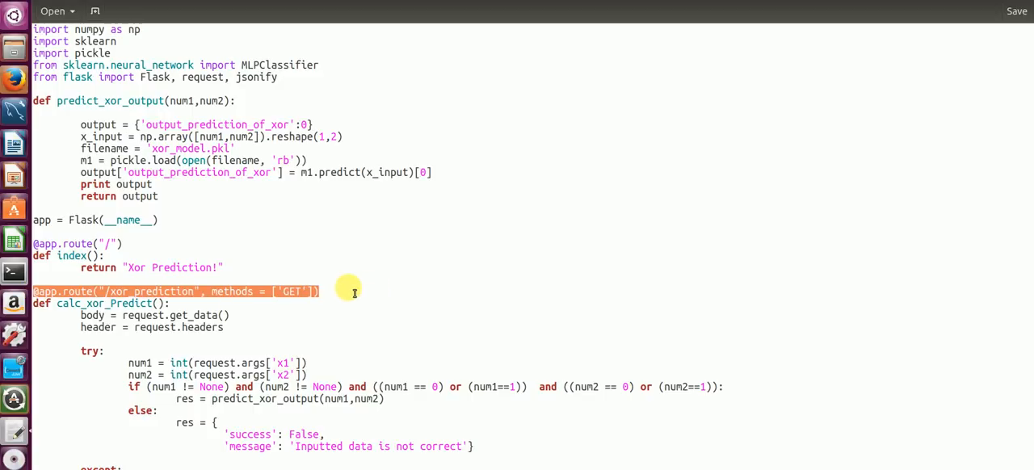
double_click(151, 291)
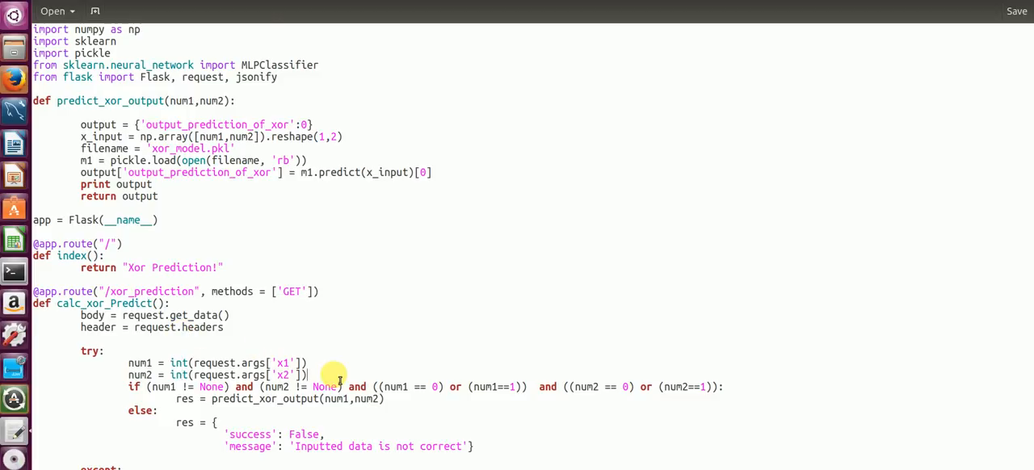
scroll(down, 3)
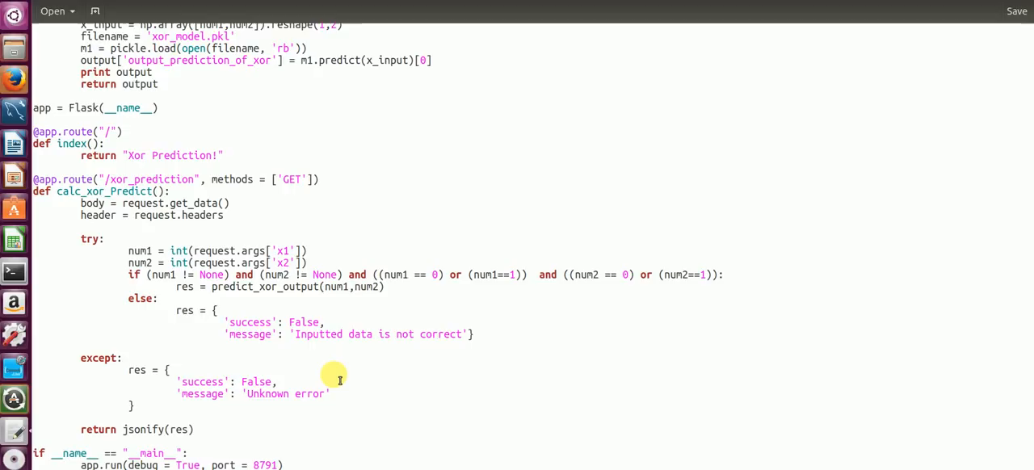
click(309, 262)
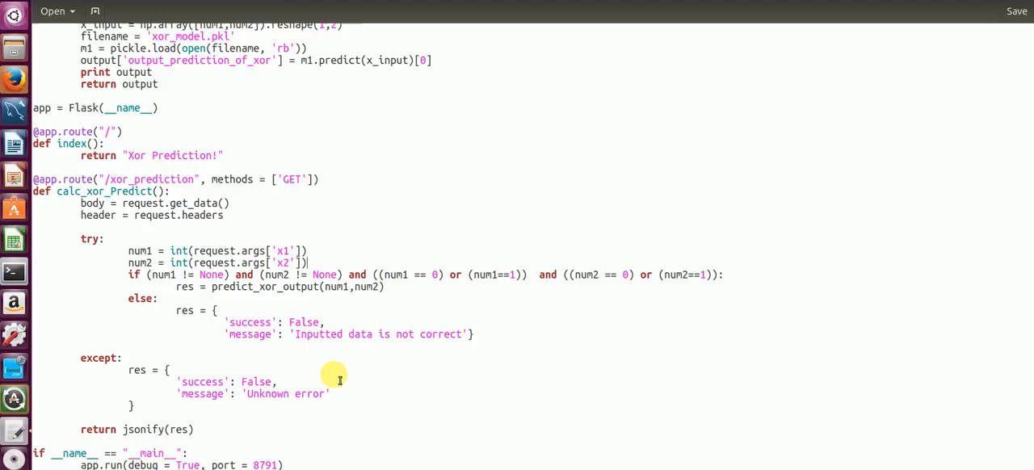
mouse_move(261, 288)
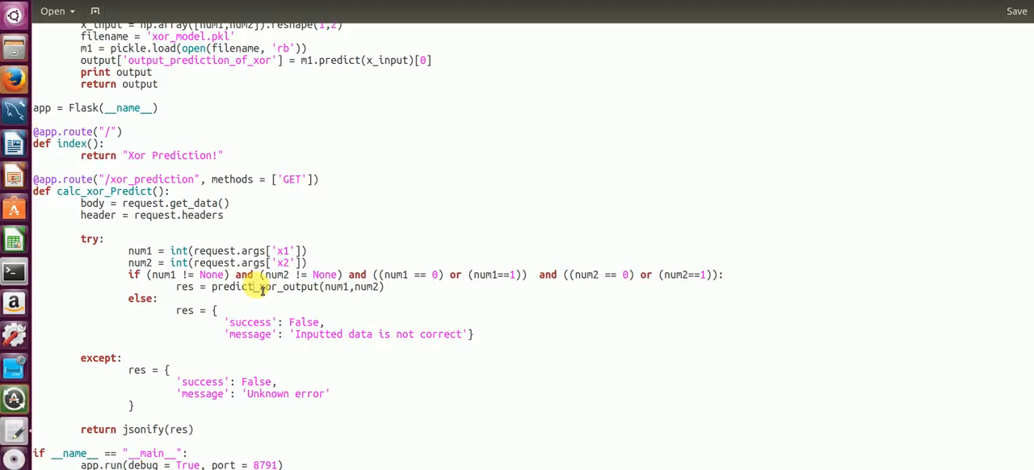
double_click(265, 287)
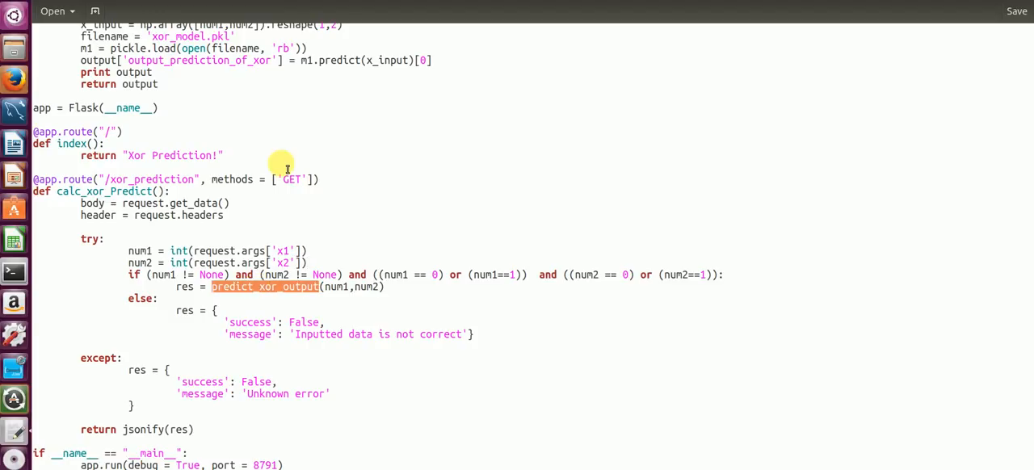
scroll(down, 3)
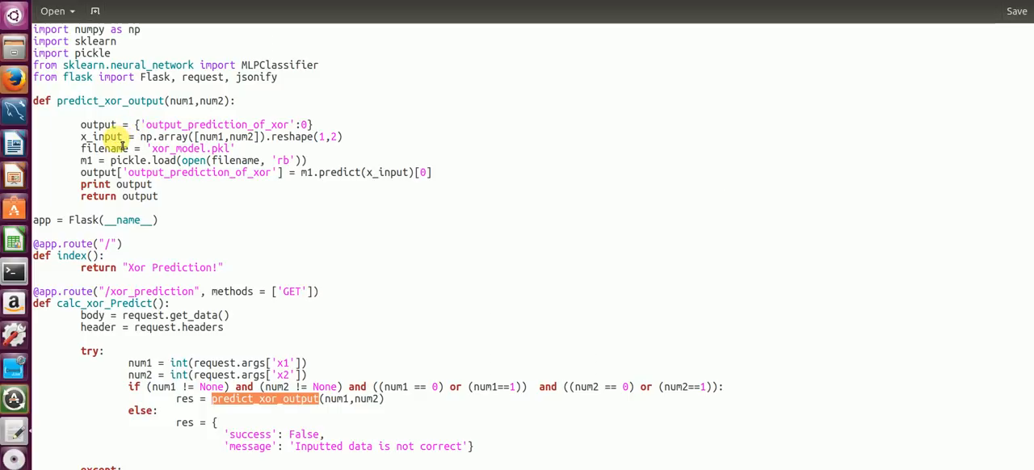
mouse_move(218, 355)
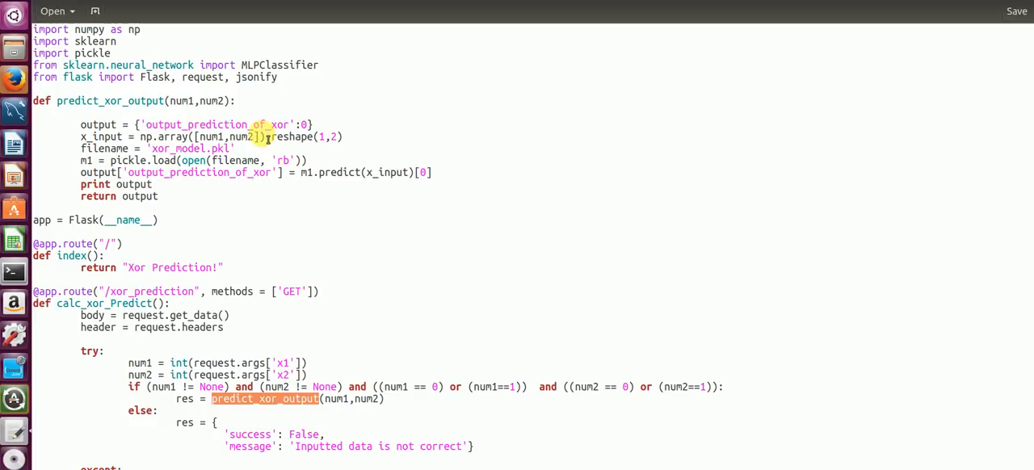
mouse_move(319, 181)
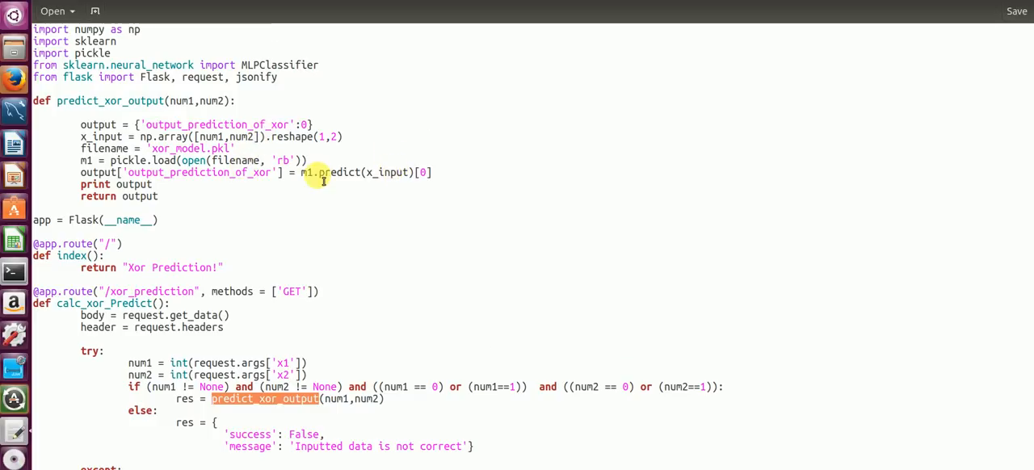
mouse_move(356, 191)
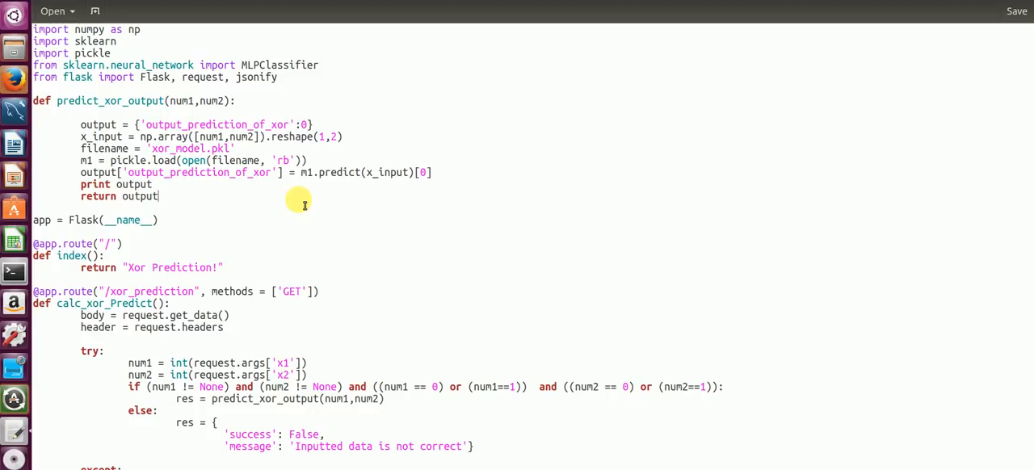
scroll(down, 3)
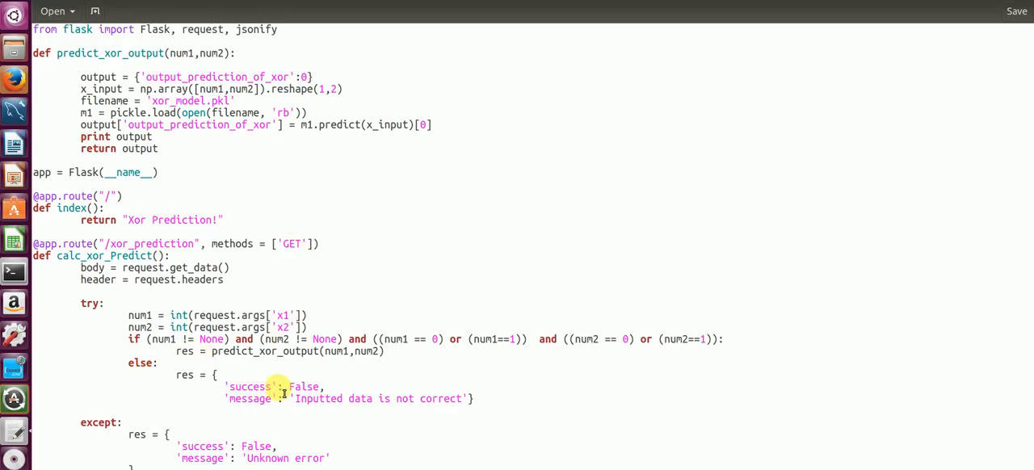
scroll(down, 3)
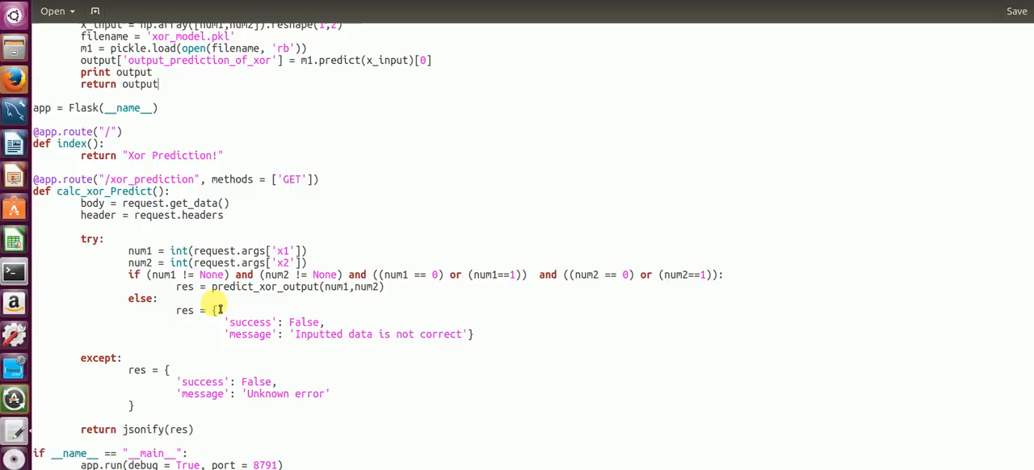
mouse_move(358, 333)
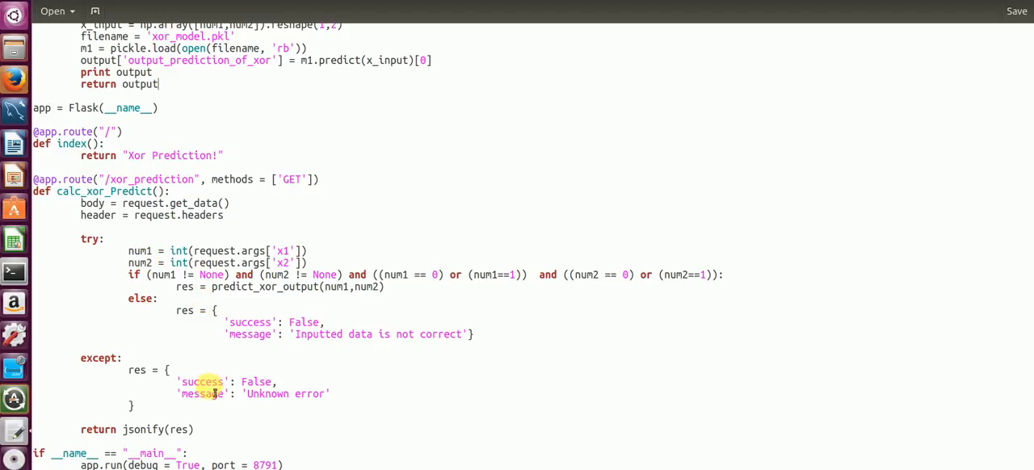
mouse_move(291, 394)
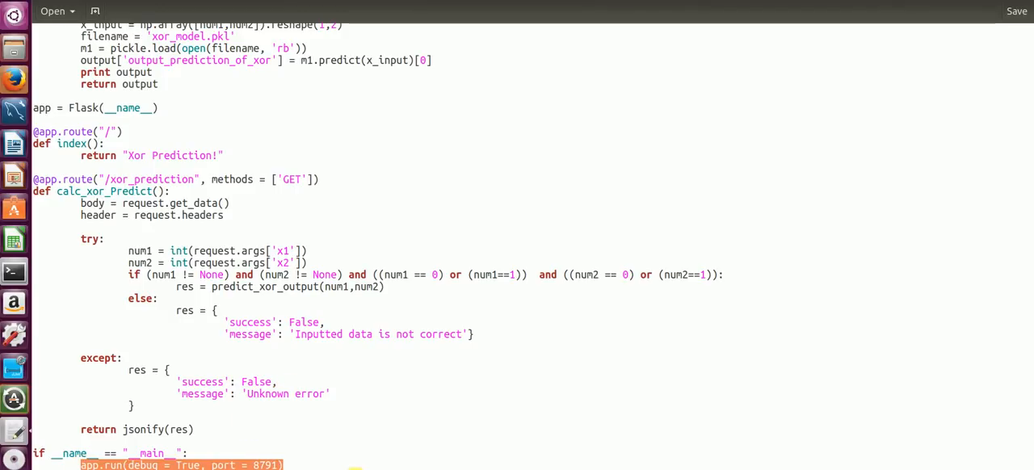
click(283, 465)
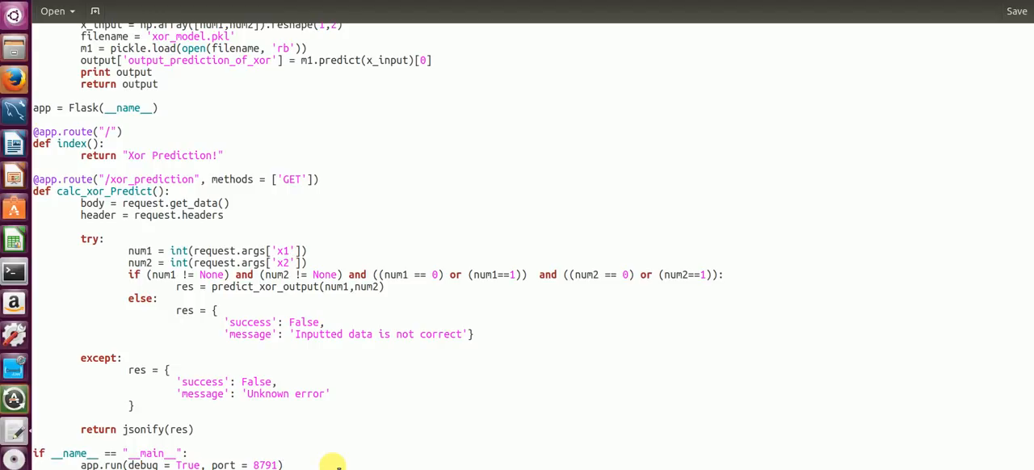
click(283, 466)
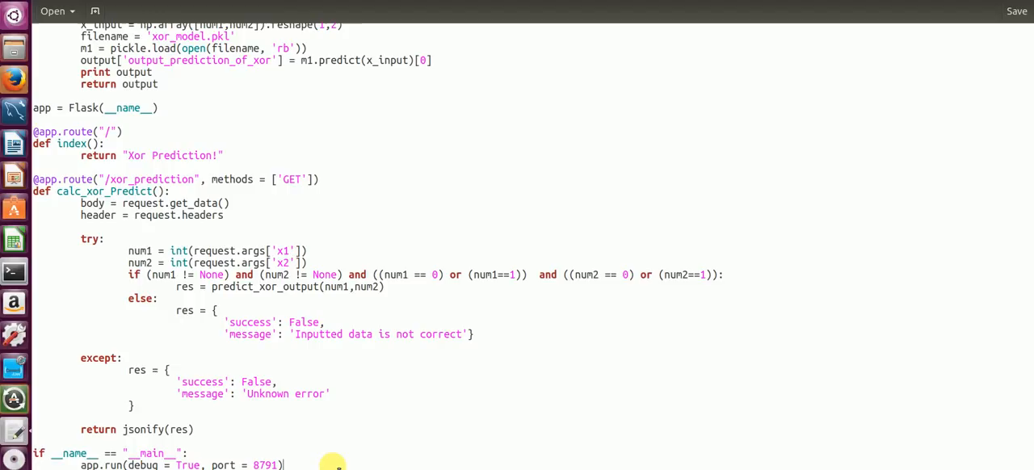
mouse_move(171, 386)
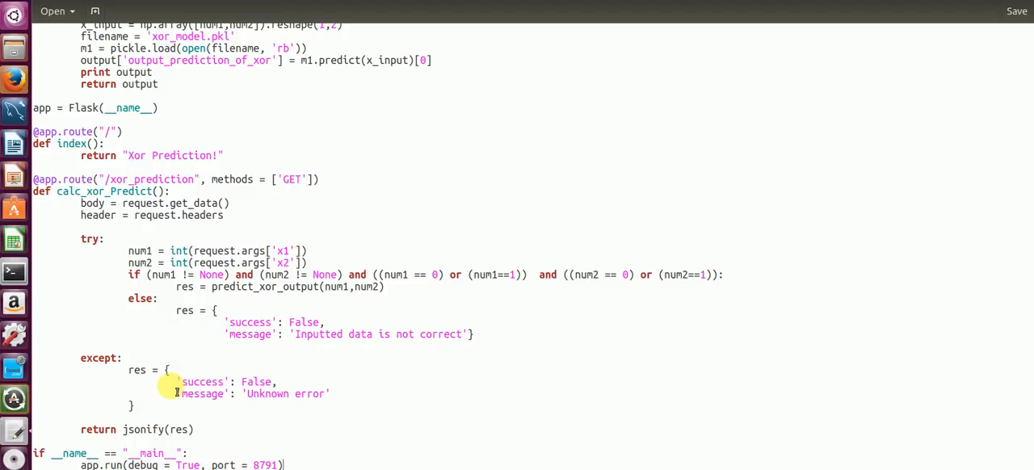
mouse_move(15, 272)
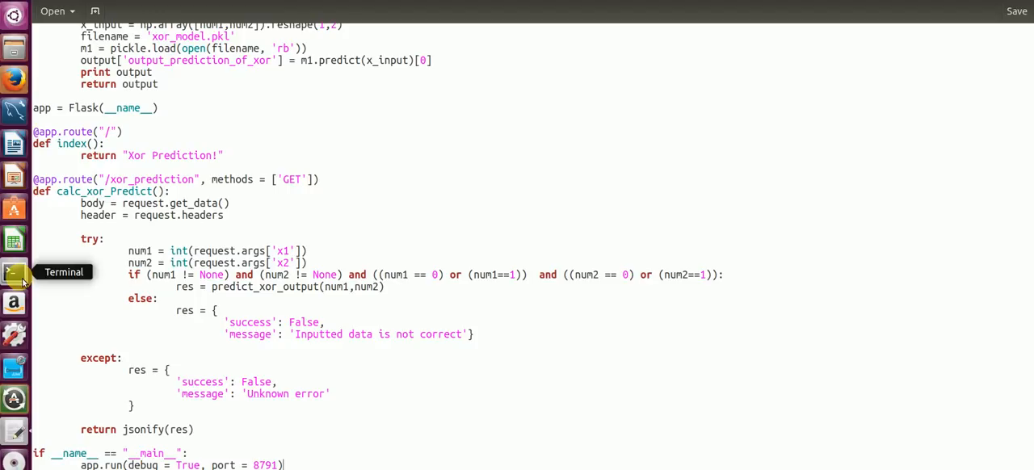
Step: In the terminal, list the folder with ls and launch python xor_api.py to serve on 127.0.0.1:8791
click(13, 271)
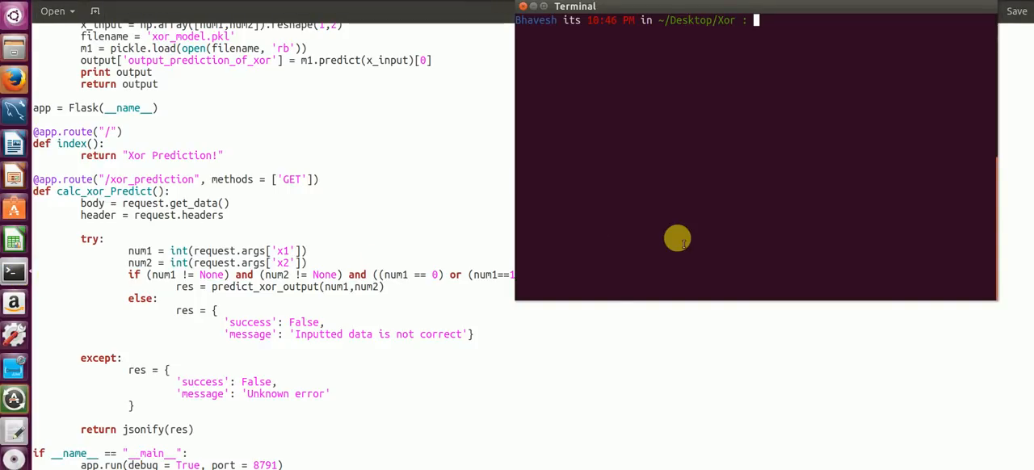
text(ls)
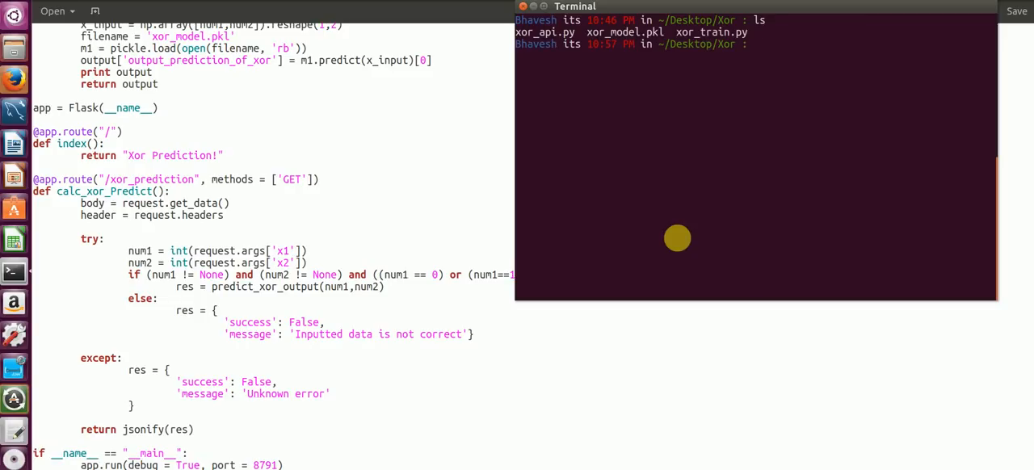
text(p)
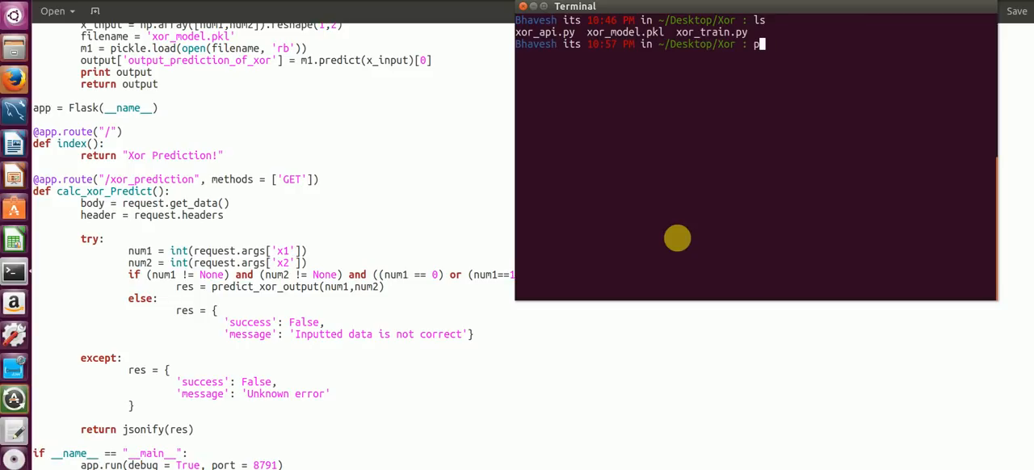
text(ython xor_)
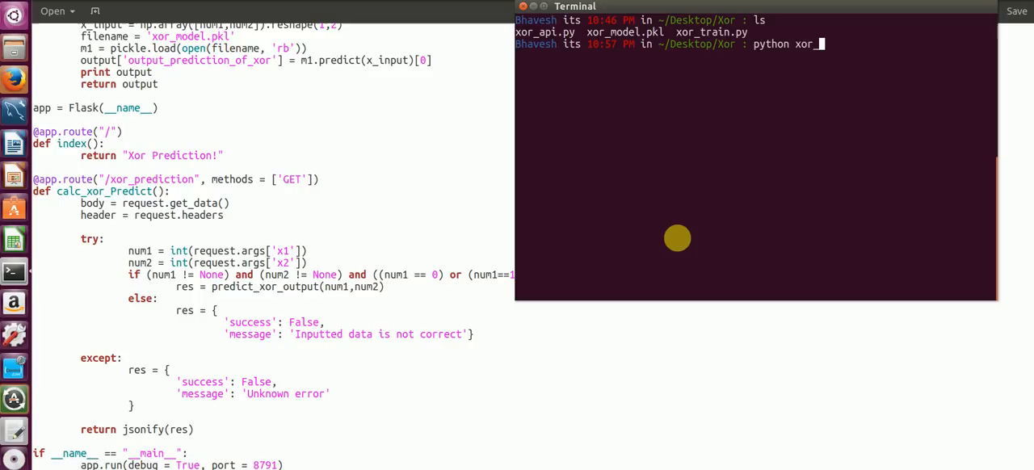
text(t)
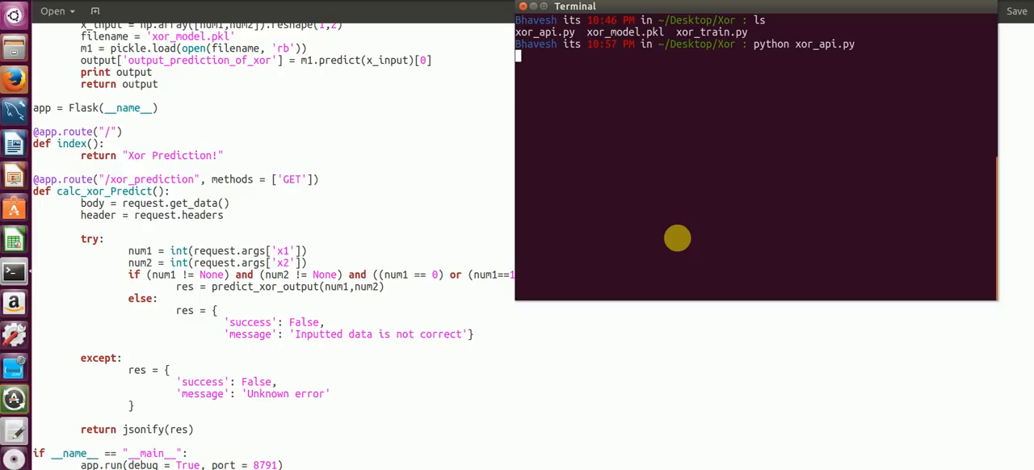
key(Return)
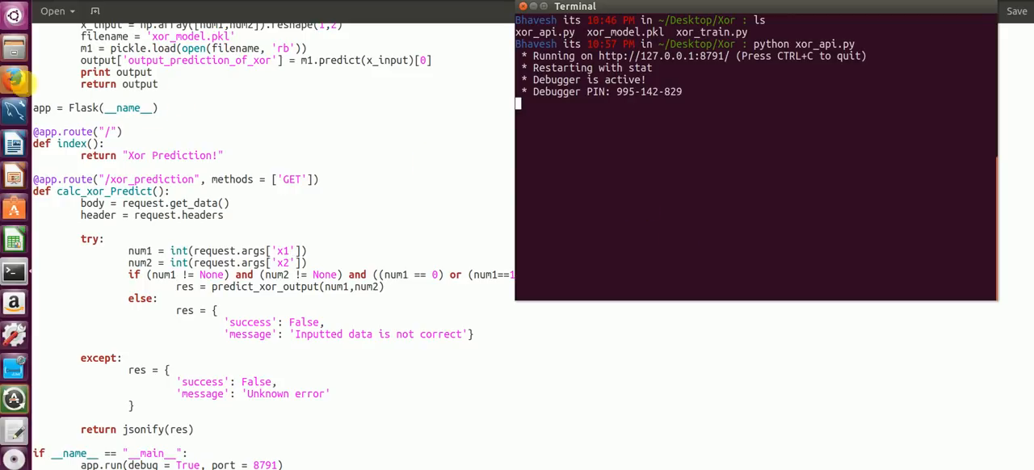
mouse_move(15, 80)
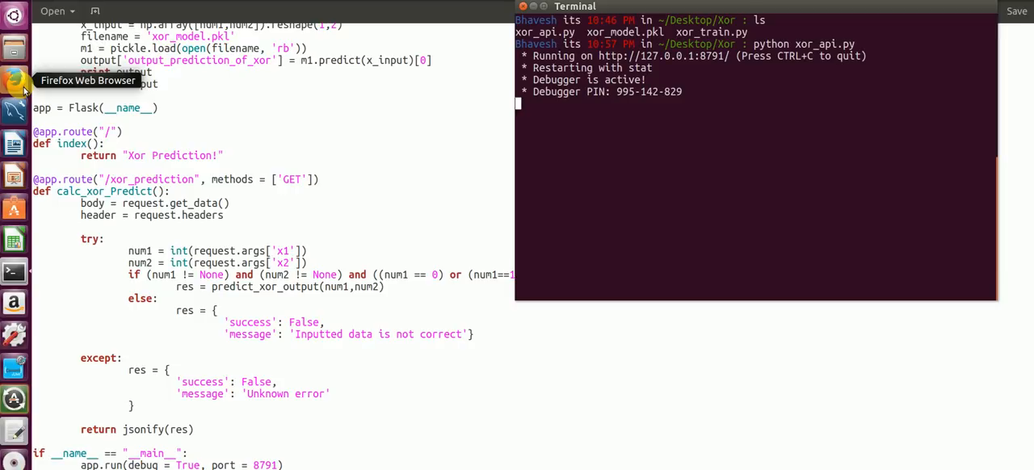
Step: Load 127.0.0.1:8791/xor_prediction?x1=0&x2=0 in Firefox to get the JSON prediction 0
click(15, 79)
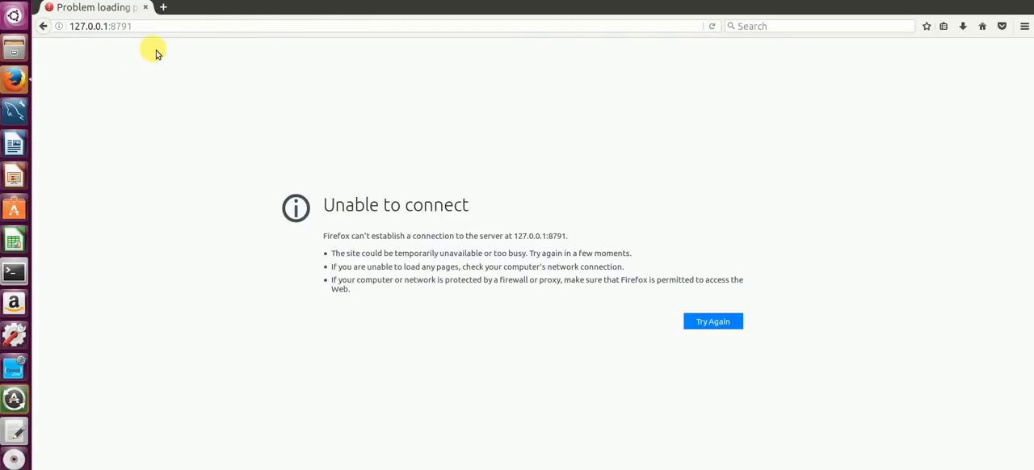
click(105, 26)
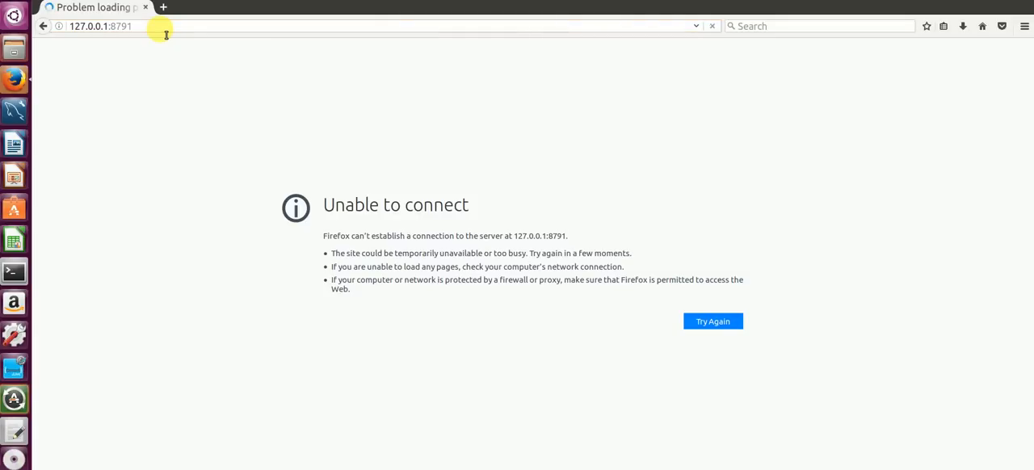
click(713, 320)
text(/x)
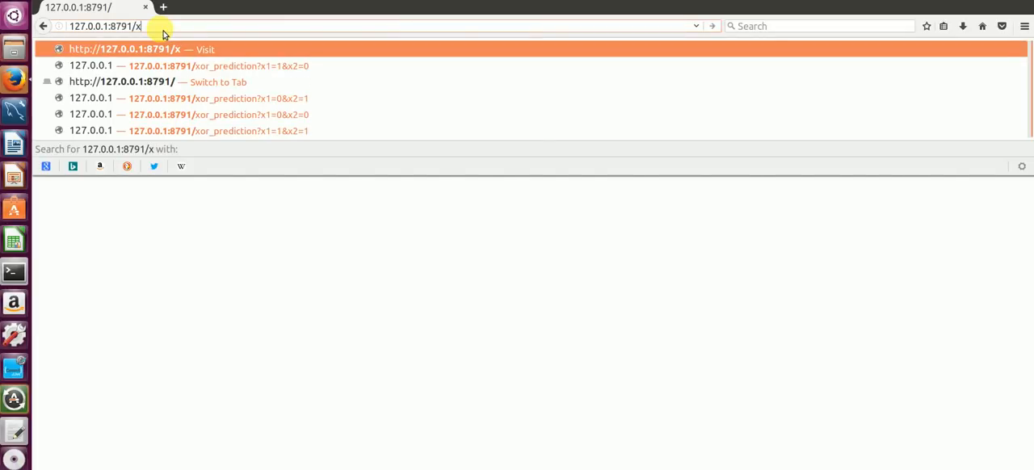
text(or)
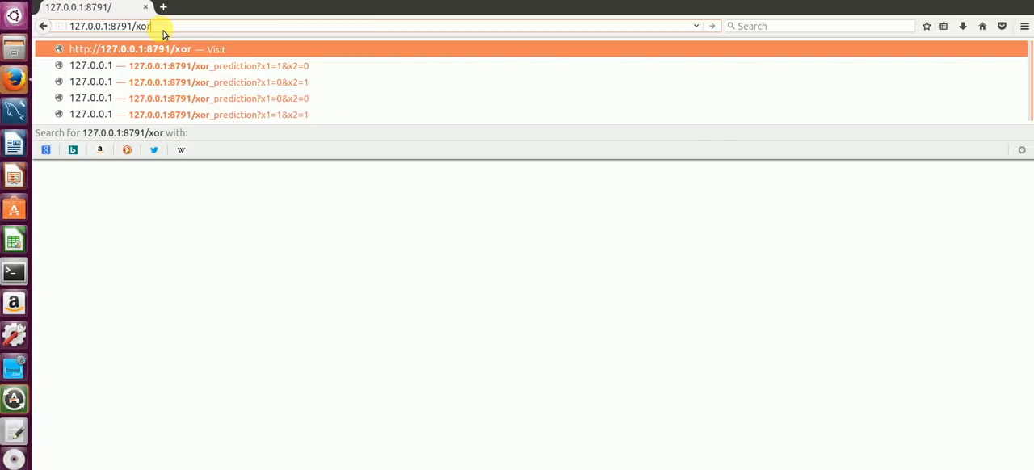
text(_predic)
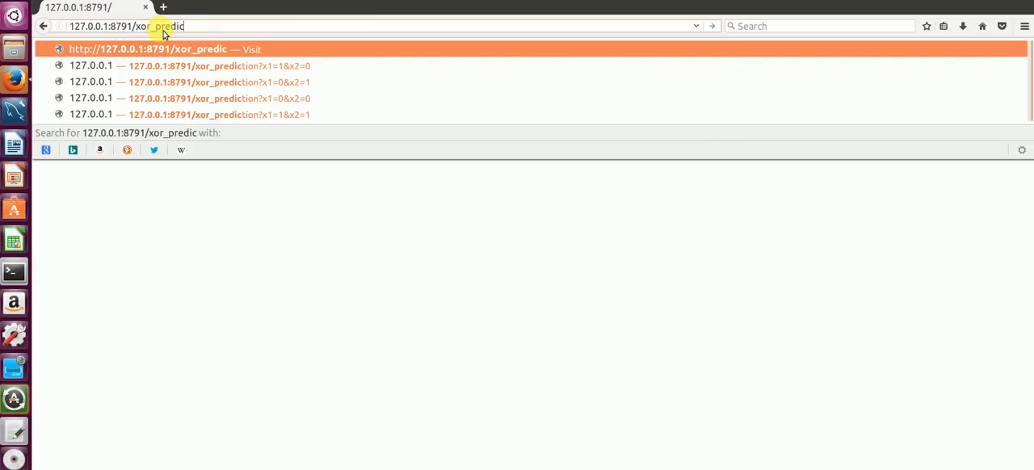
text(tion?)
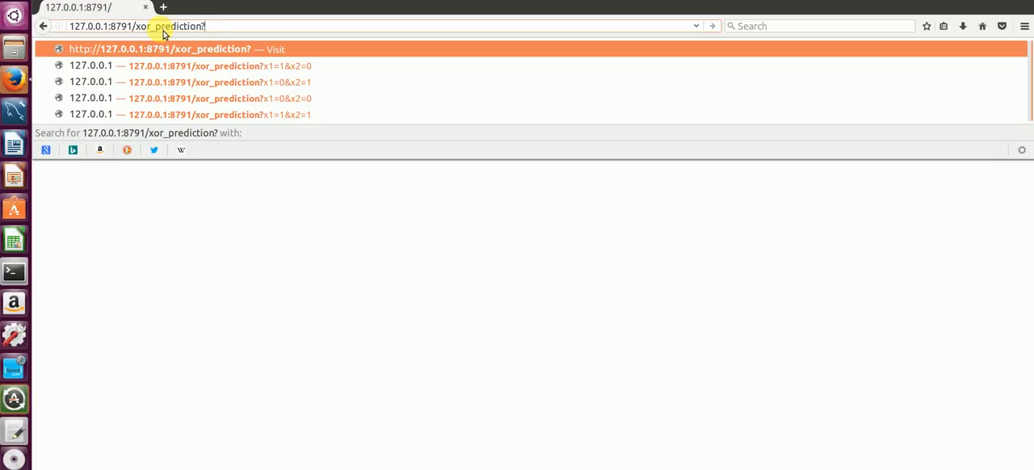
text(x1)
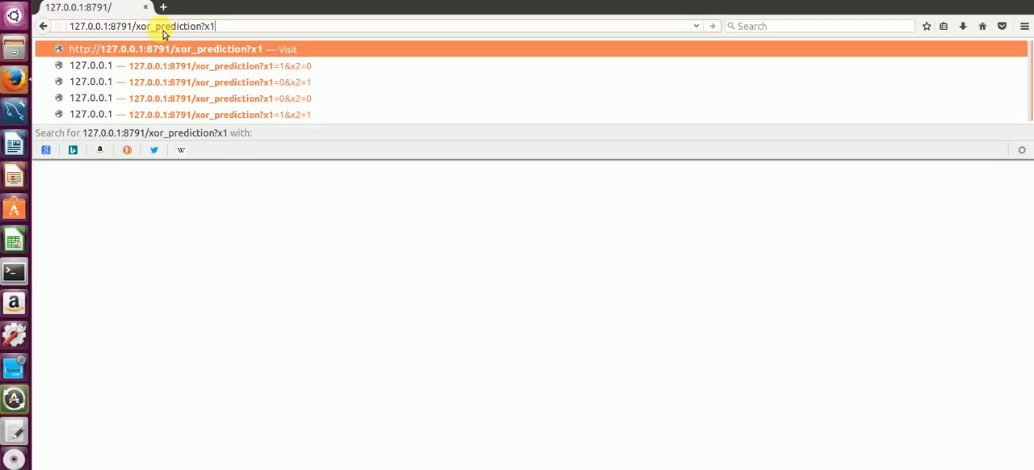
text(=0)
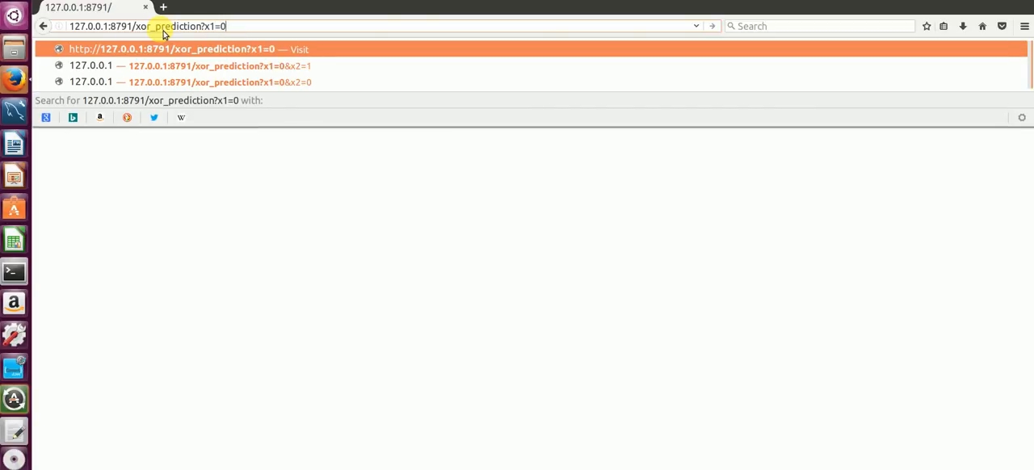
text(&x2)
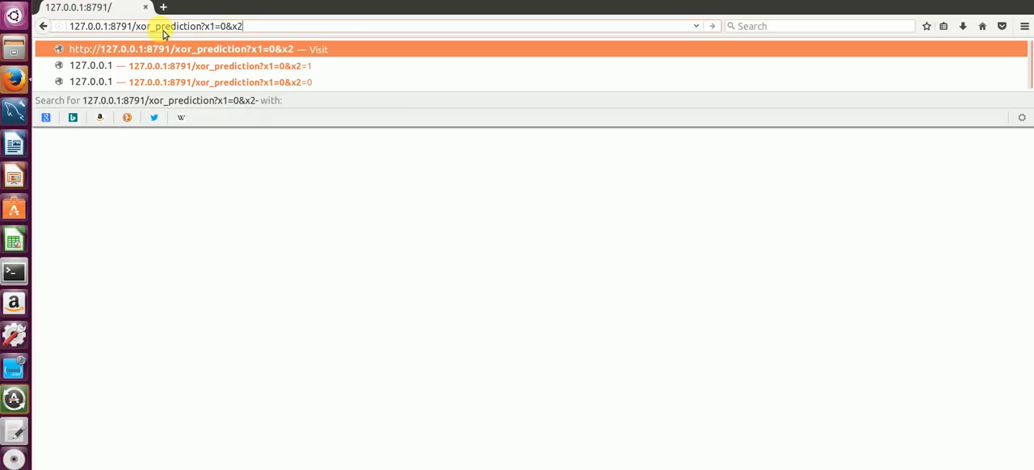
text(=0)
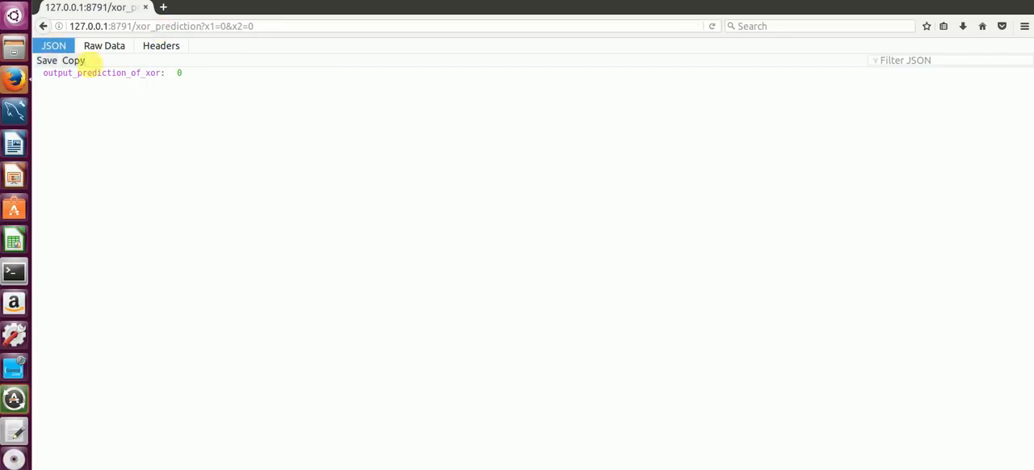
mouse_move(236, 51)
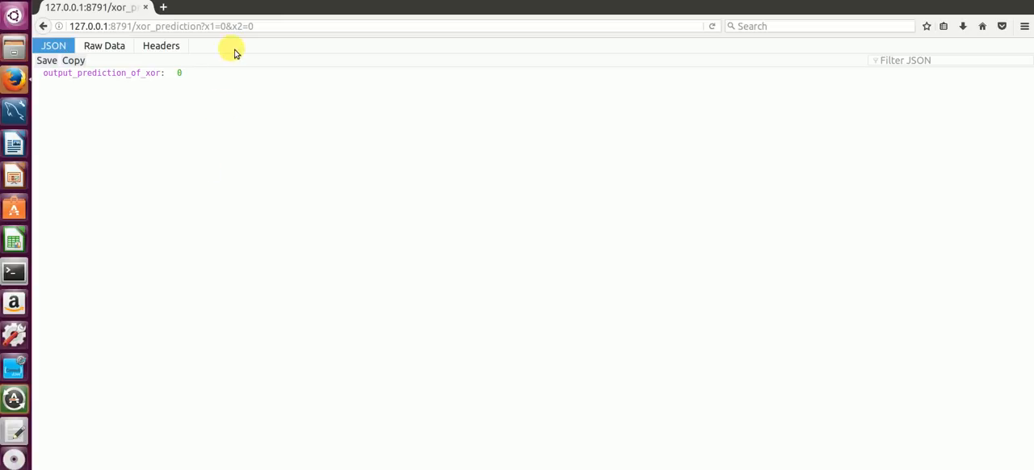
Step: Change the query to x1=1&x2=1 and reload, the page still showing output_prediction_of_xor 0
click(272, 26)
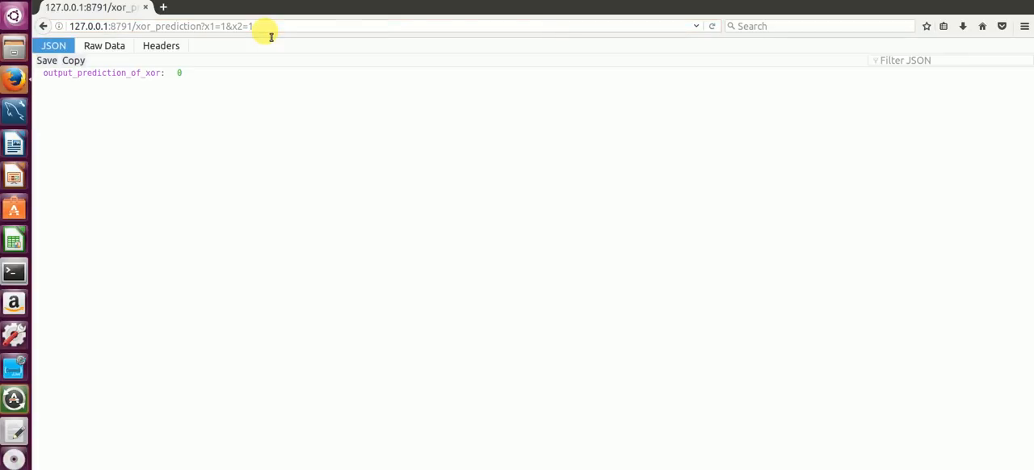
mouse_move(197, 155)
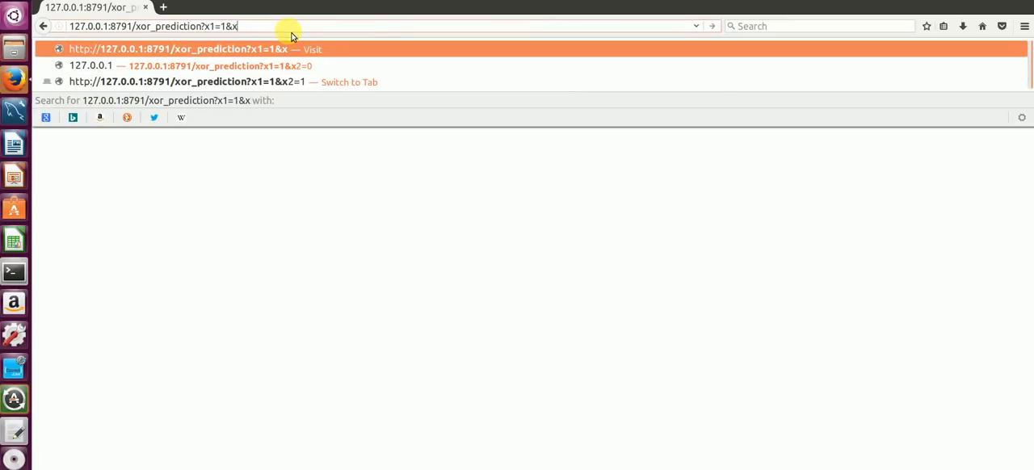
Step: Start retyping the x2 parameter in the address while keeping x1=1
text(2-)
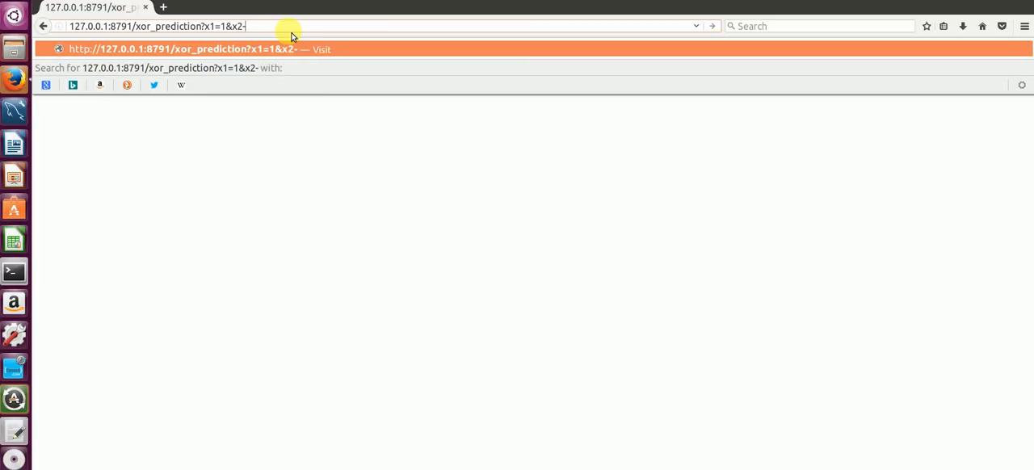